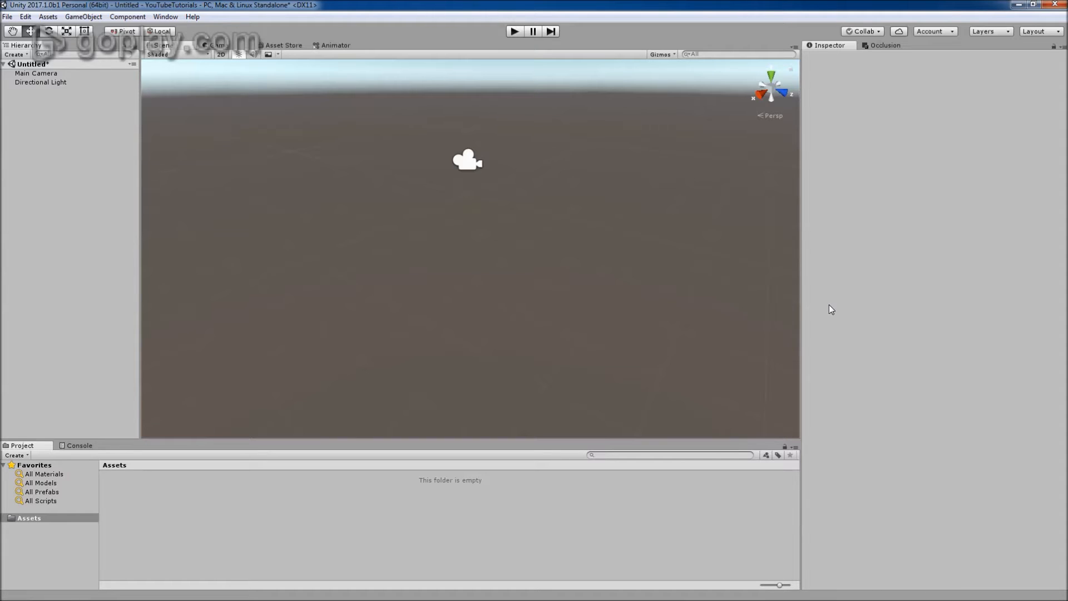
pyautogui.moveTo(531, 279)
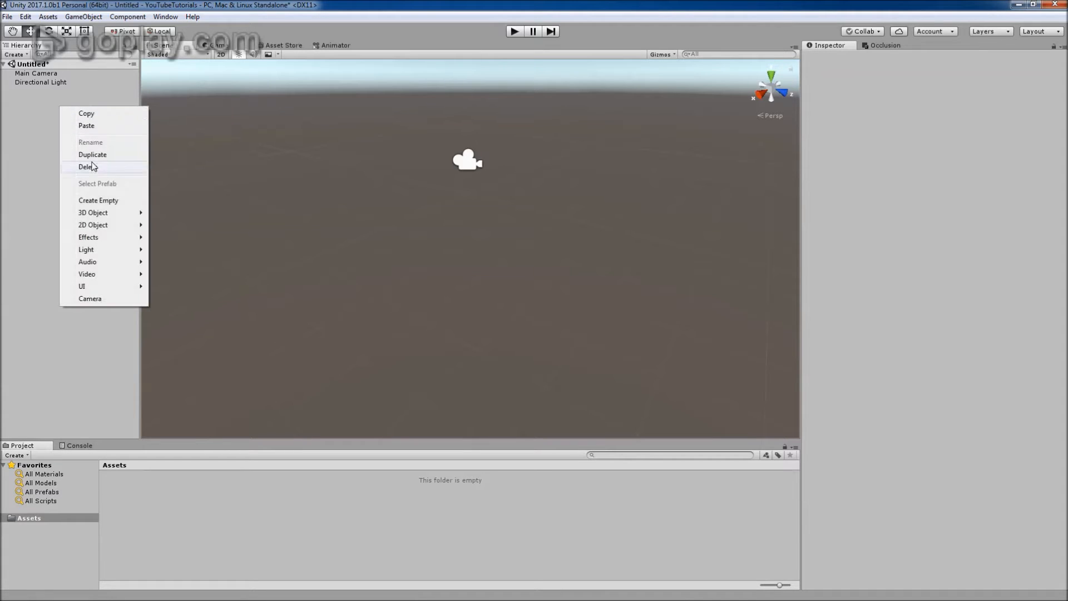
pyautogui.moveTo(94, 213)
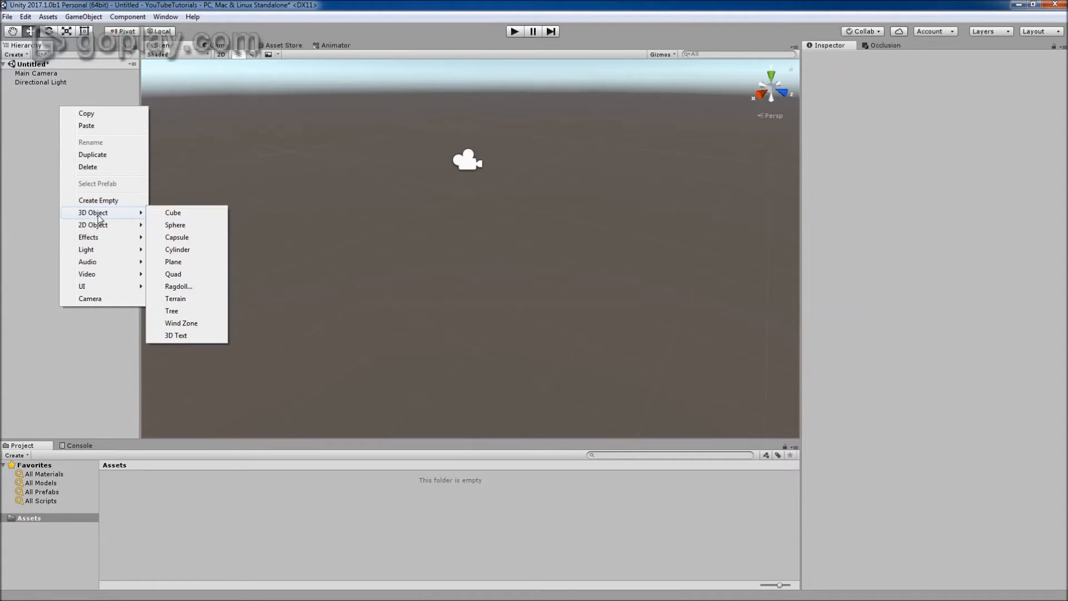
pyautogui.moveTo(172, 213)
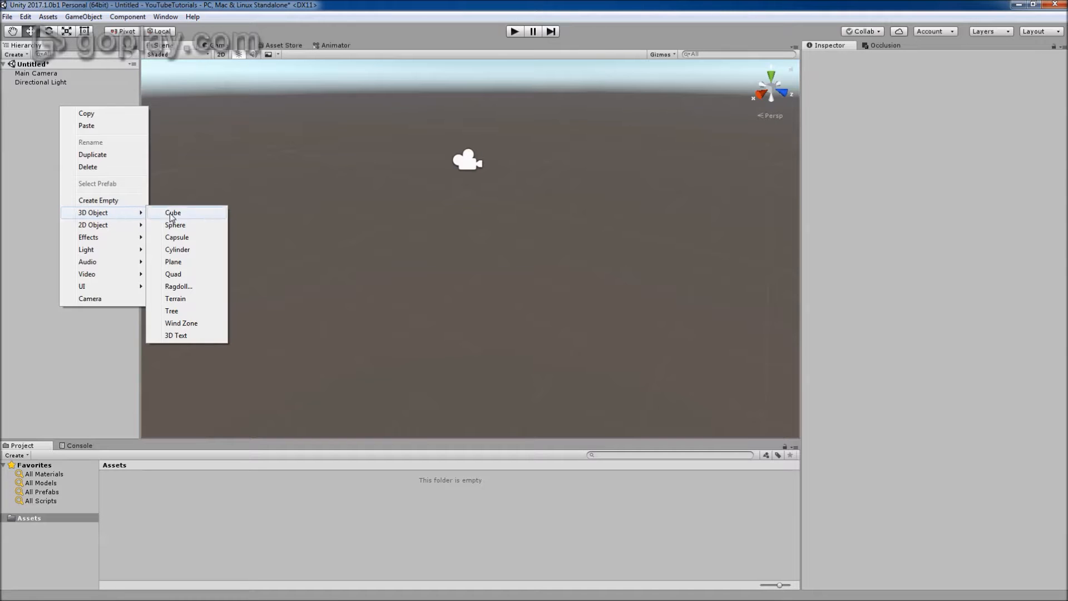
# Step: Add a Cube 3D object to the scene via the Hierarchy context menu
pyautogui.click(172, 213)
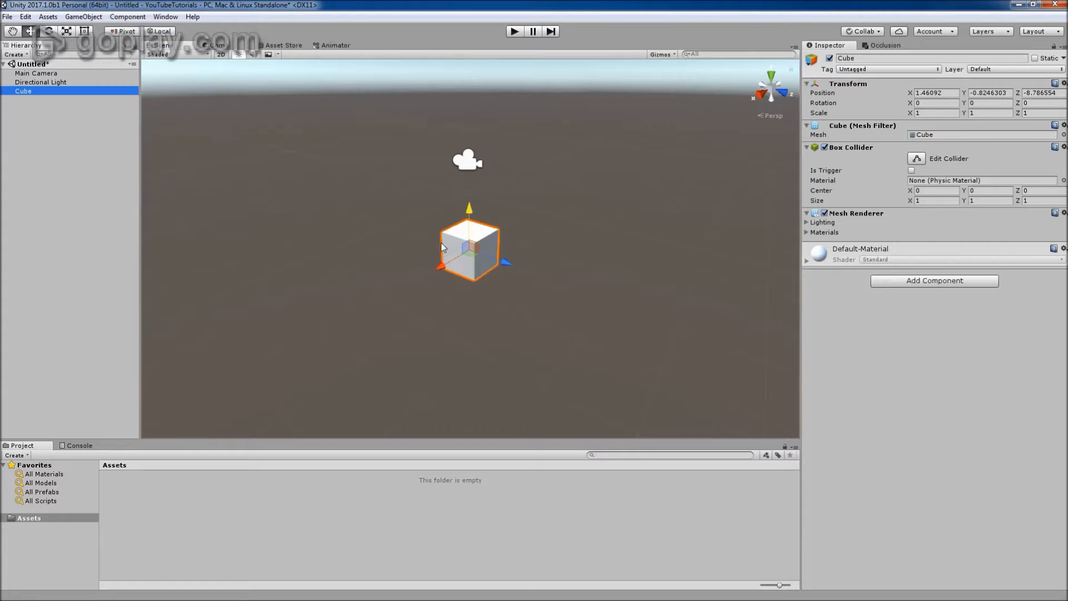
# Step: Bring up the Timeline Editor window from the Window menu with the Cube selected
pyautogui.click(164, 17)
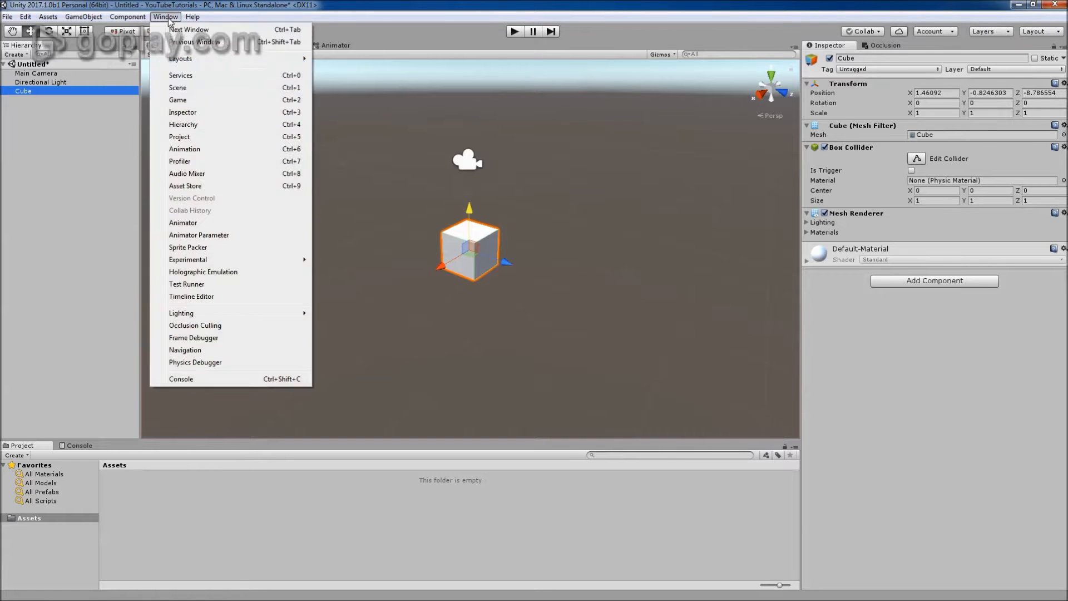
pyautogui.moveTo(213, 296)
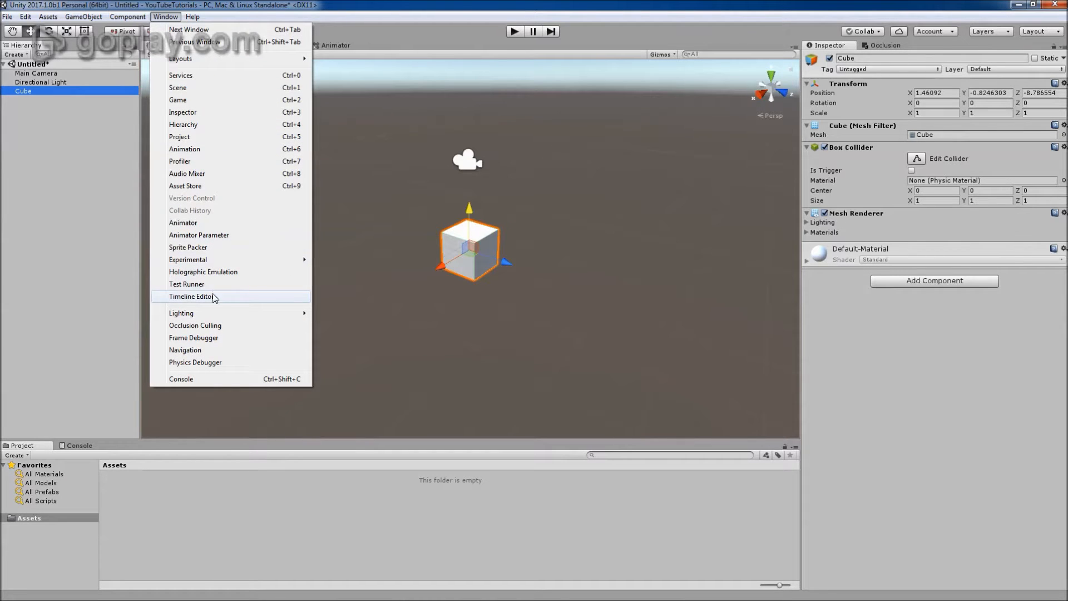
pyautogui.click(191, 296)
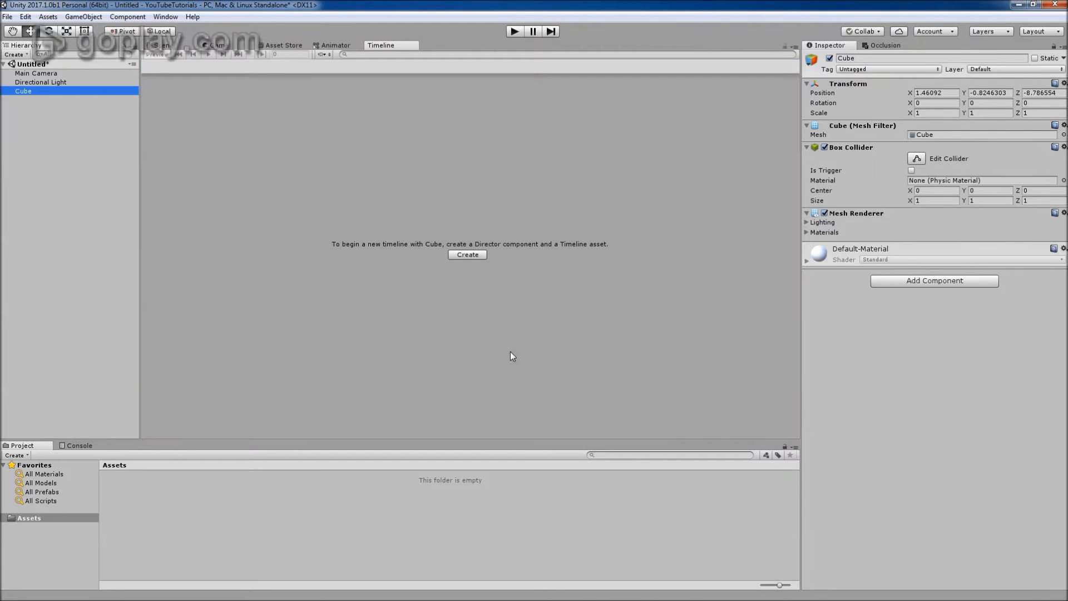
pyautogui.moveTo(360, 229)
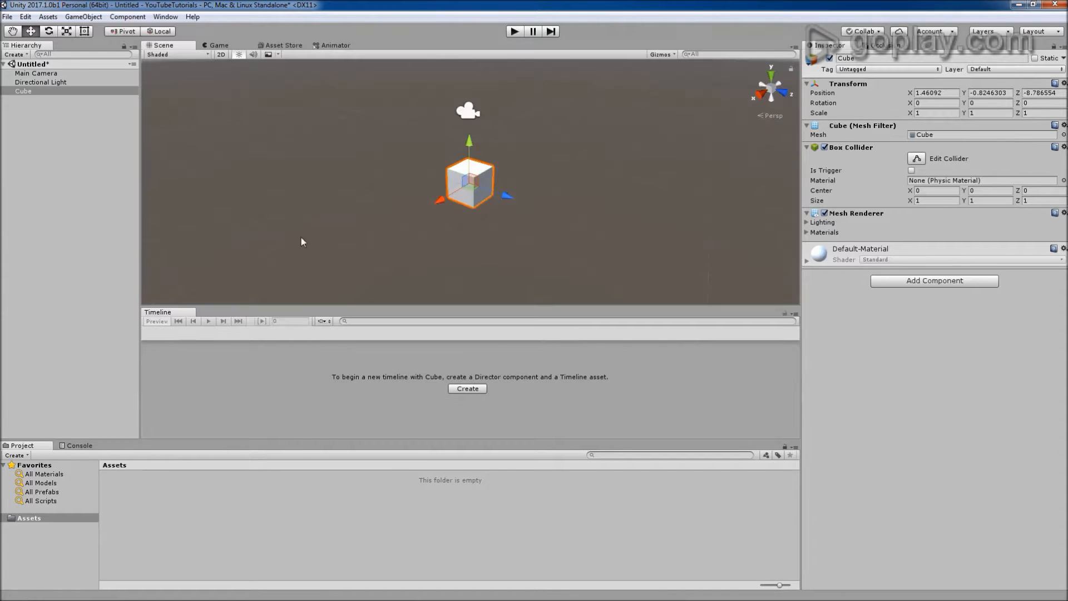
pyautogui.moveTo(282, 412)
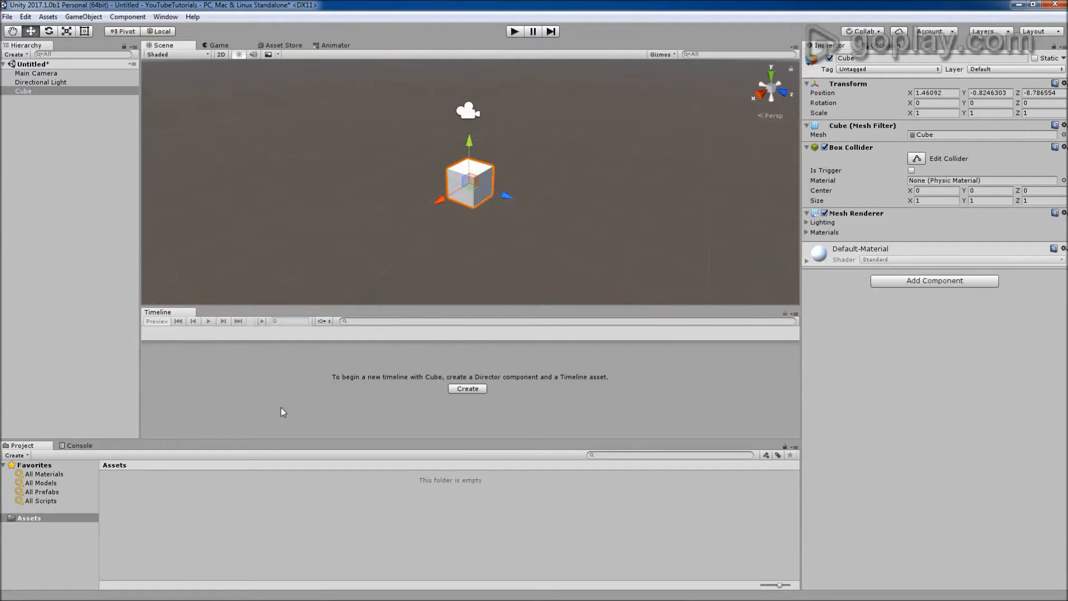
pyautogui.moveTo(428, 115)
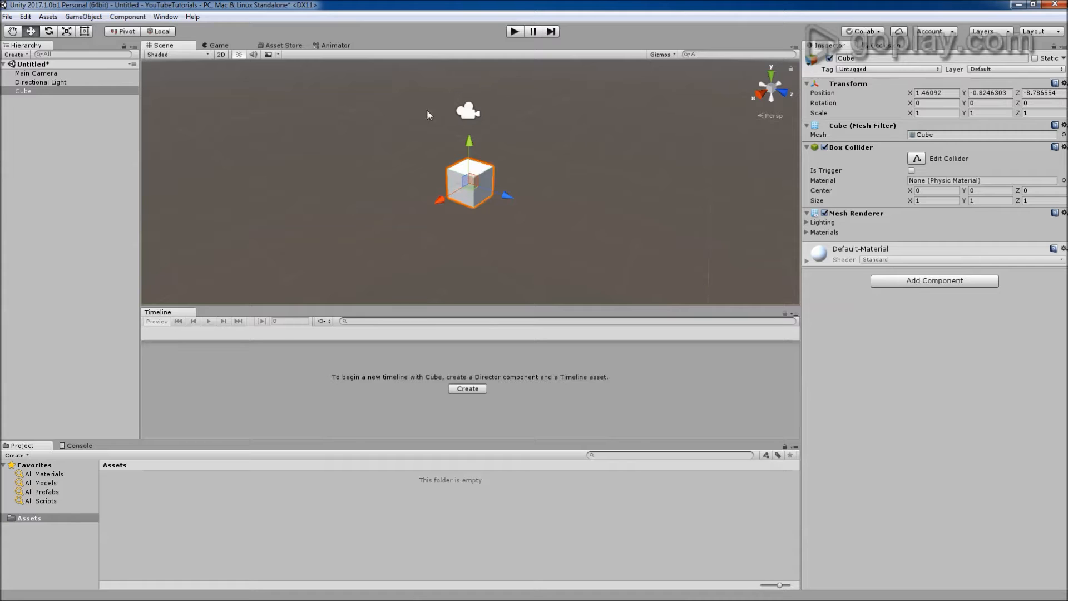
pyautogui.moveTo(424, 267)
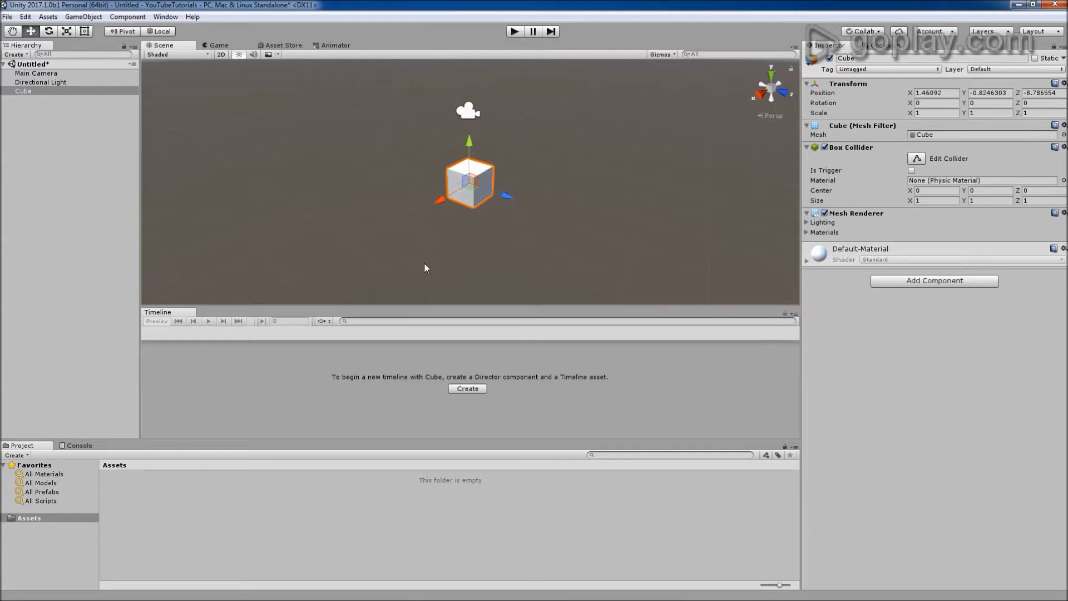
pyautogui.moveTo(539, 407)
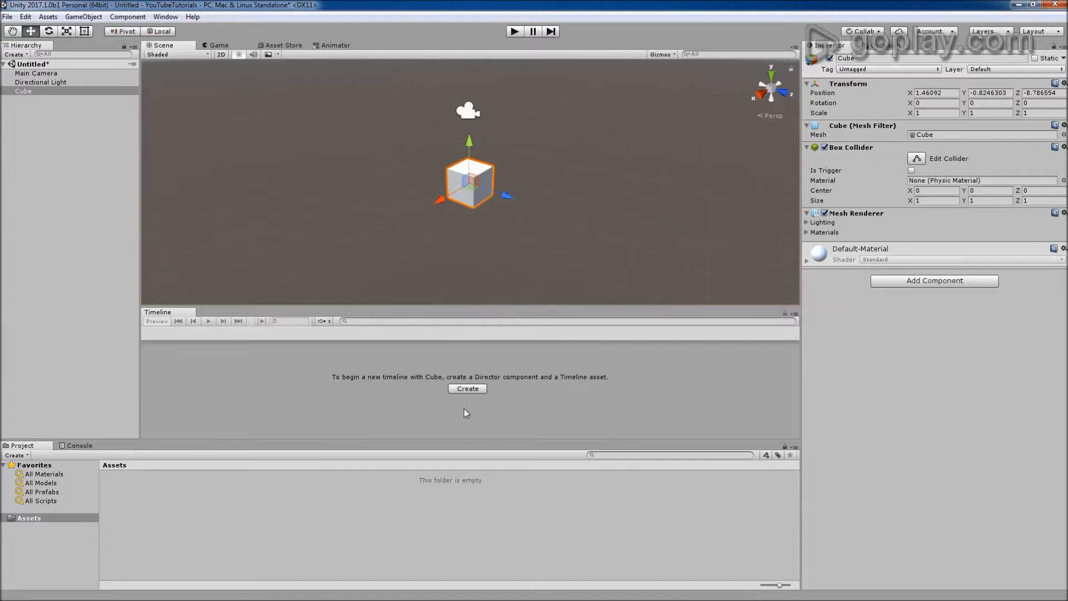
# Step: Create and save a new timeline asset named CubeTimeline bound to the Cube
pyautogui.click(467, 389)
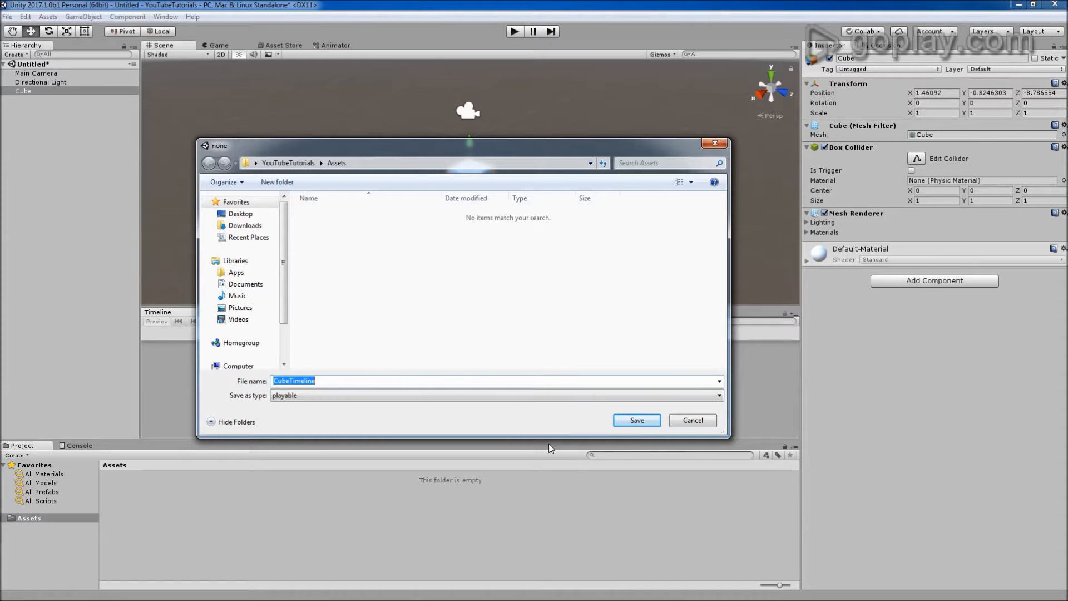
pyautogui.click(635, 419)
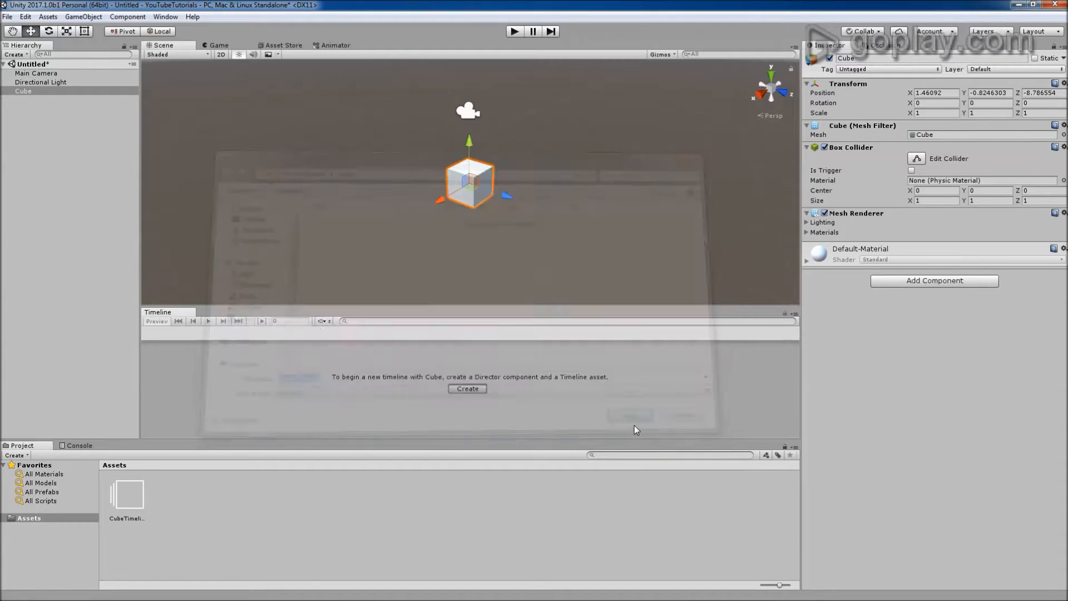
pyautogui.click(467, 389)
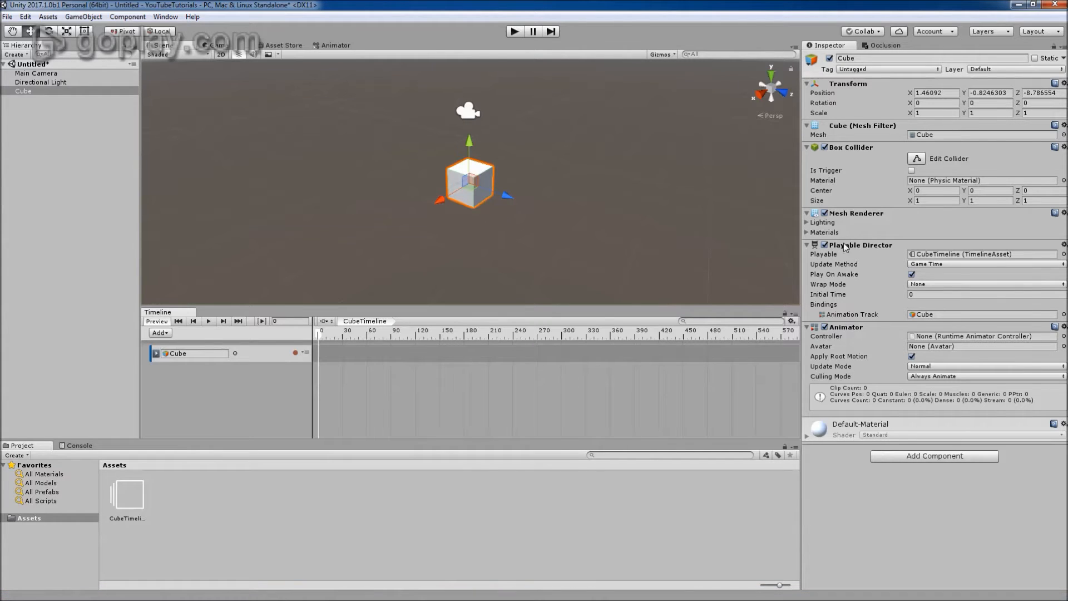
pyautogui.moveTo(768, 307)
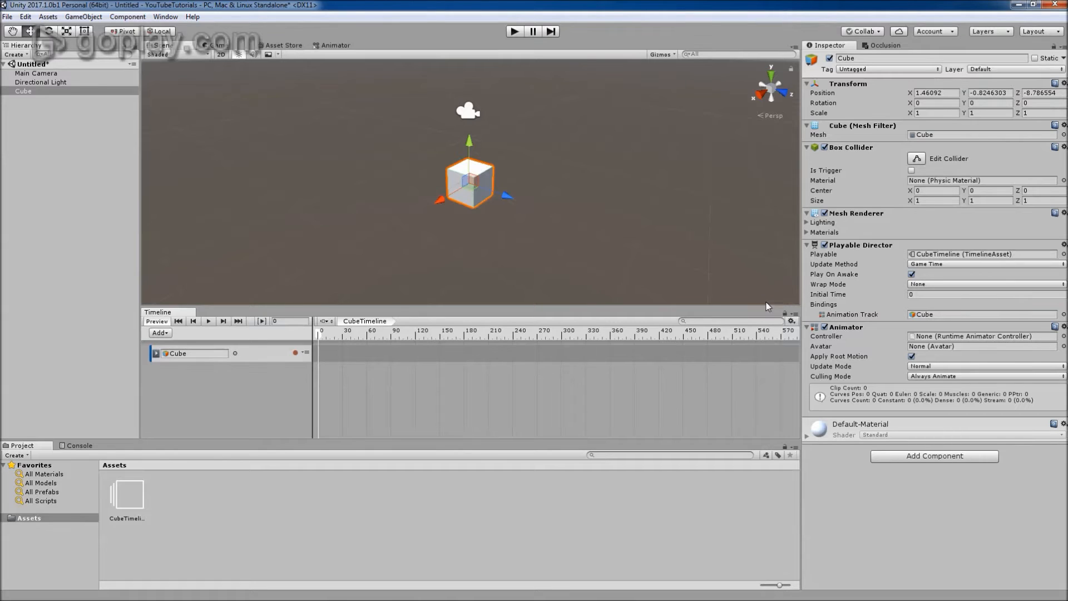
pyautogui.moveTo(912, 333)
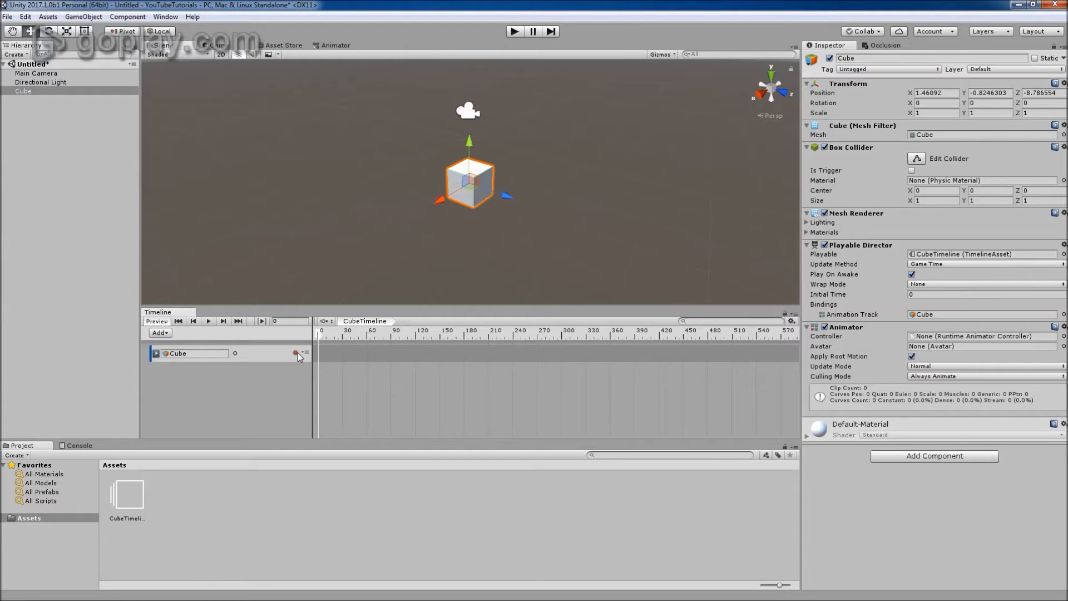
# Step: Enable recording mode on the Cube animation track with its red record button
pyautogui.click(295, 352)
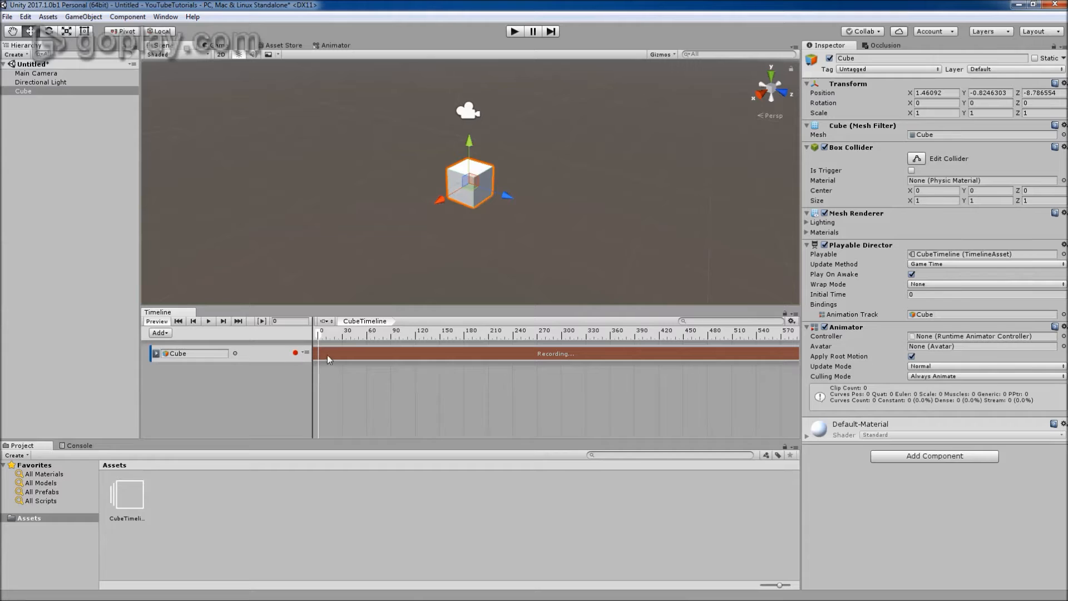
pyautogui.moveTo(599, 361)
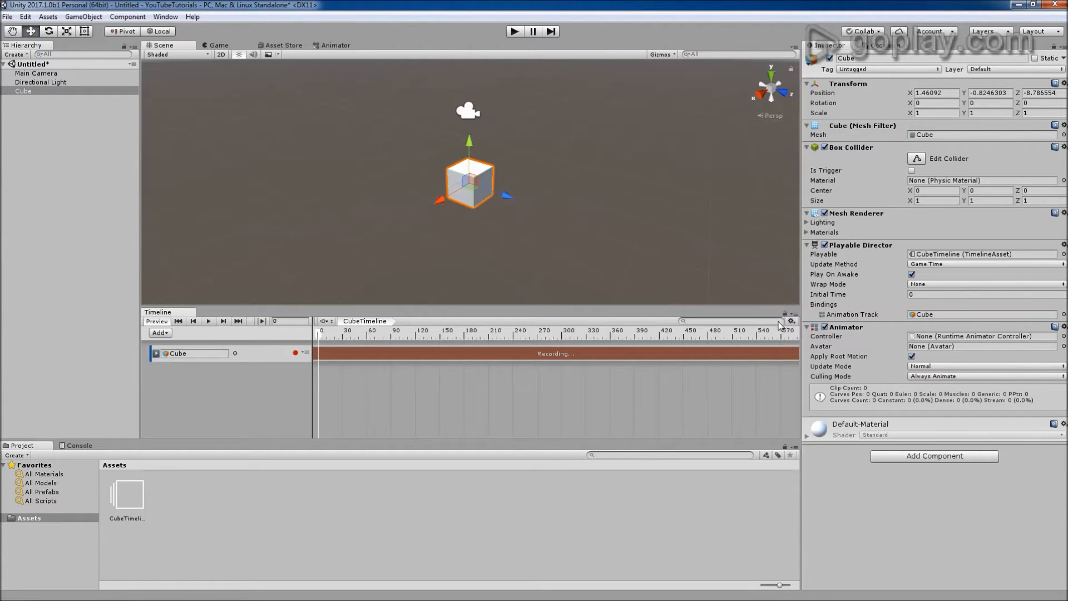
# Step: Switch the timeline ruler to seconds and record the cube moved along its Z axis at 2:00
pyautogui.click(791, 320)
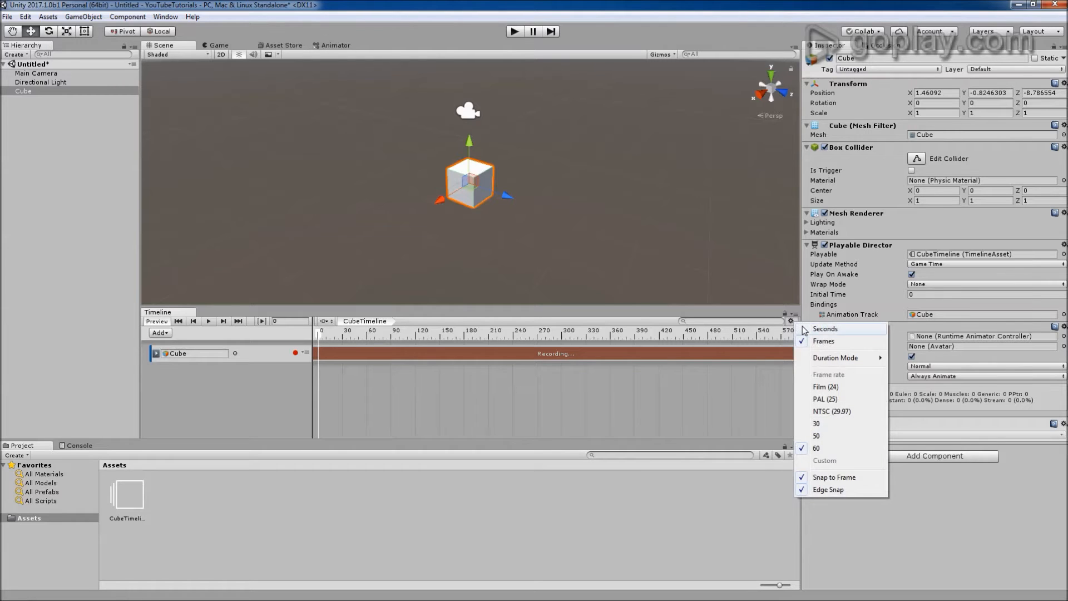
pyautogui.click(825, 329)
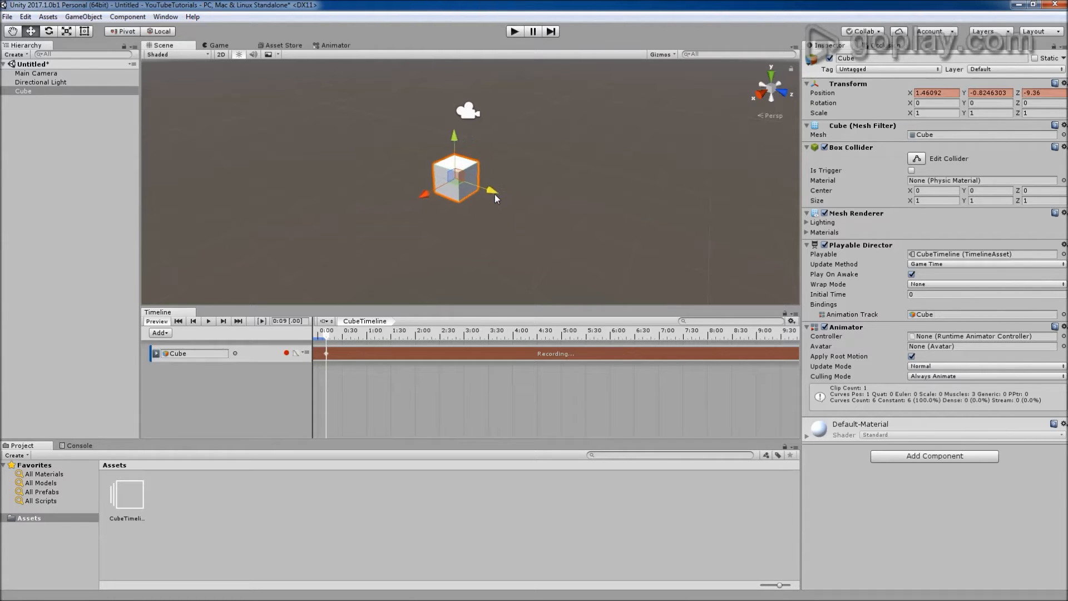
pyautogui.moveTo(491, 192); pyautogui.dragTo(330, 109)
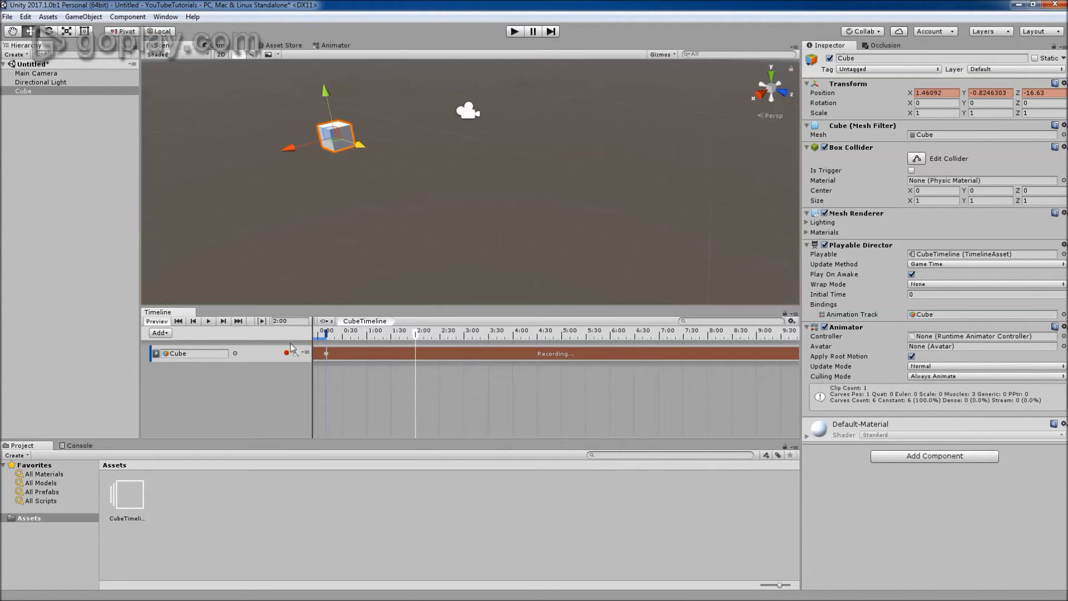
pyautogui.moveTo(421, 336)
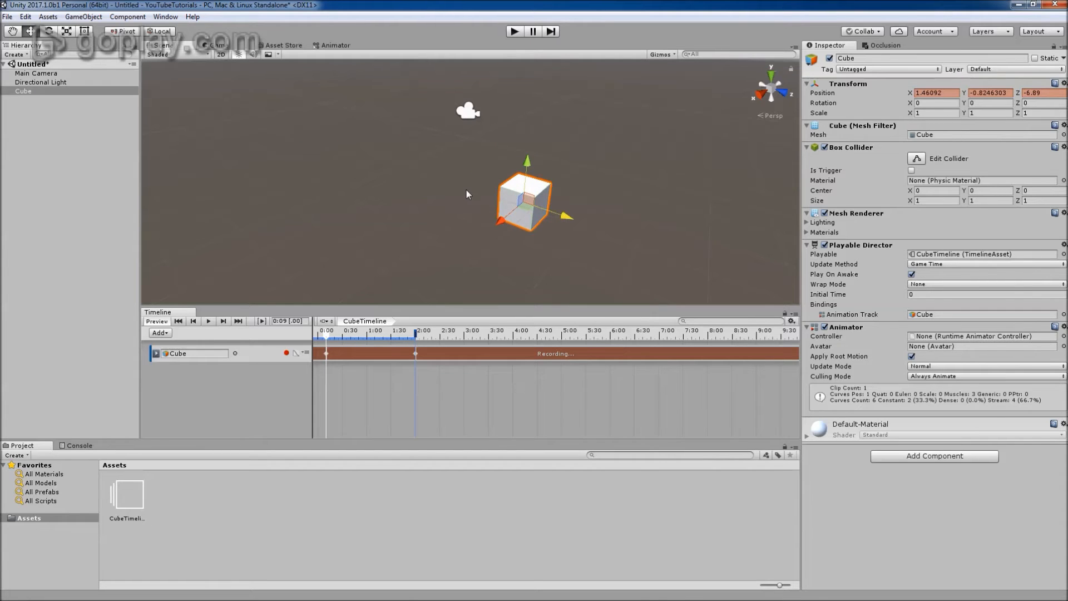
pyautogui.click(421, 330)
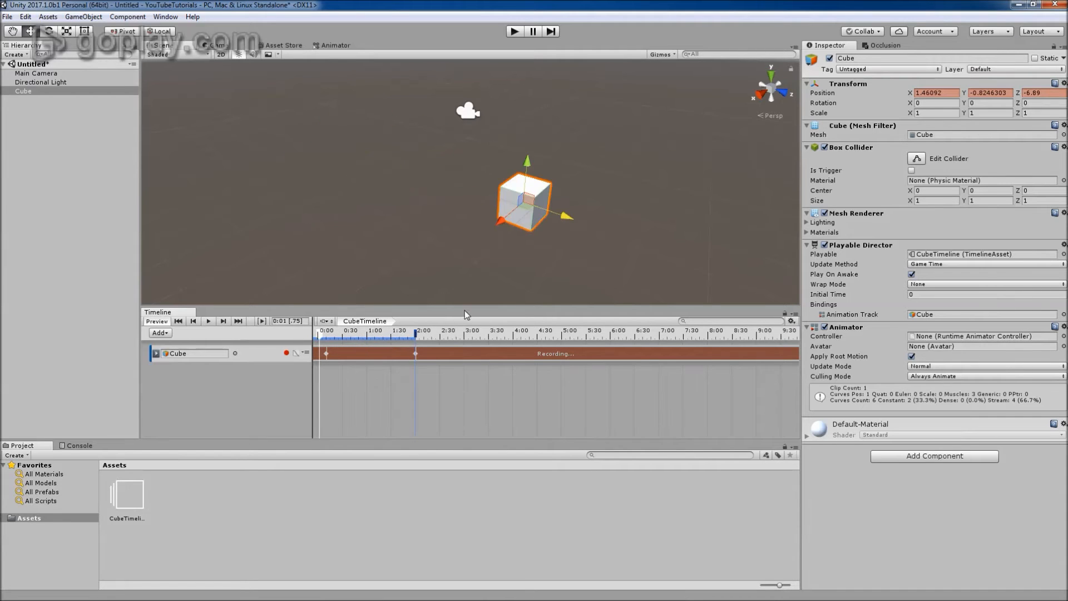
# Step: Scrub to about 0:17 and 0:32 and record rotation keyframes, giving the Cube track four keys
pyautogui.click(194, 352)
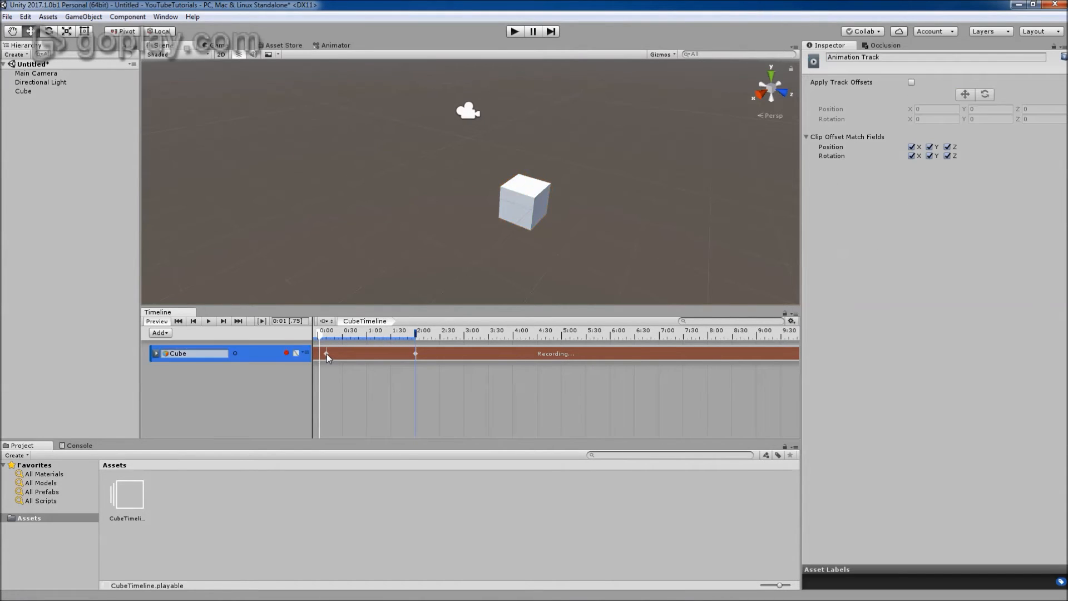
pyautogui.moveTo(326, 337); pyautogui.dragTo(372, 337)
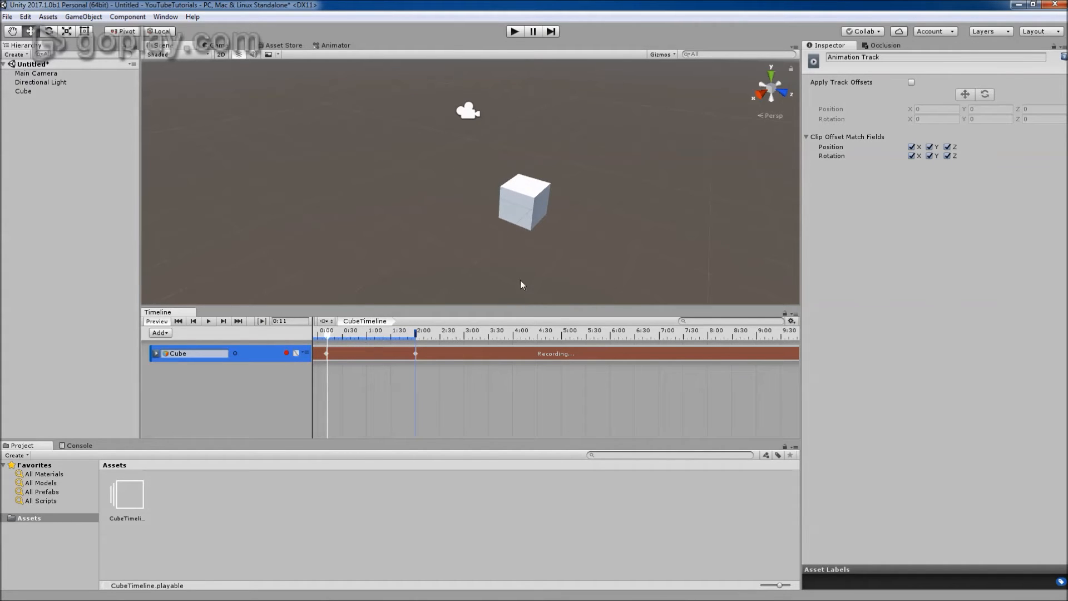
pyautogui.moveTo(521, 189)
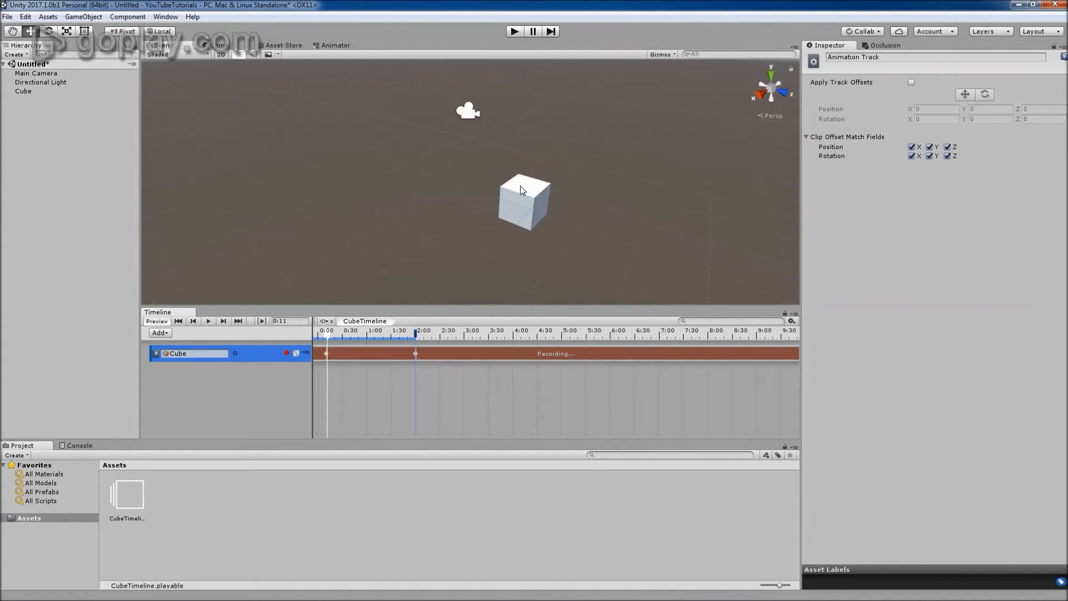
pyautogui.click(330, 330)
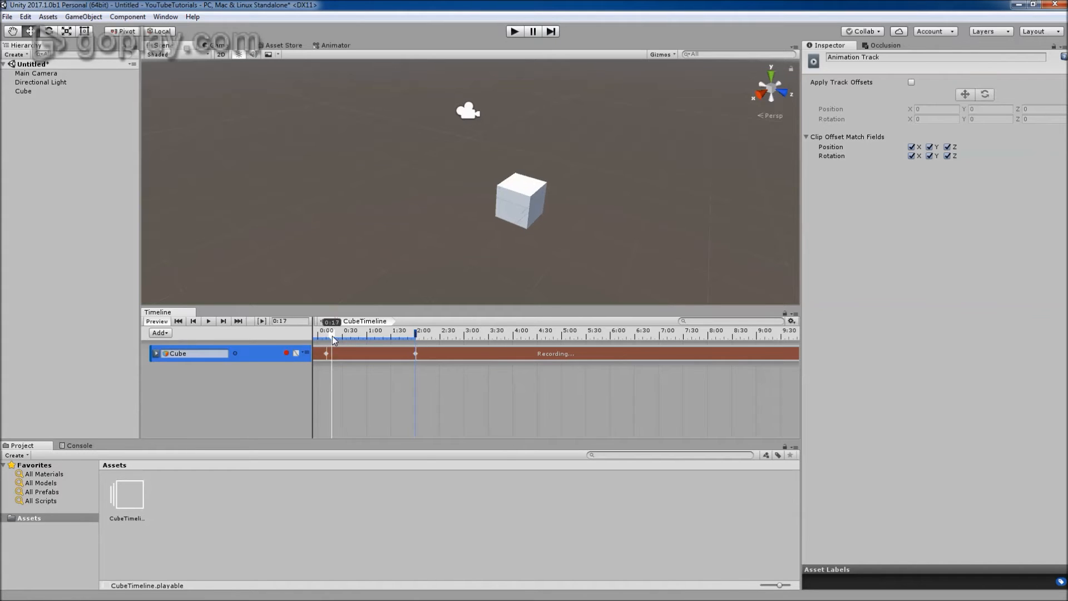
pyautogui.click(344, 334)
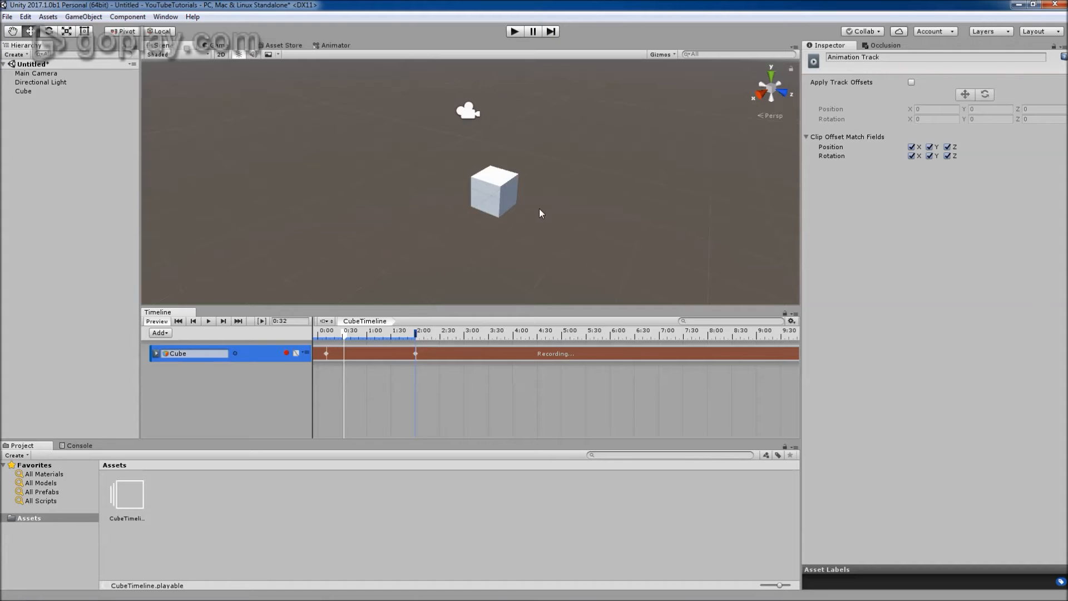
pyautogui.click(494, 189)
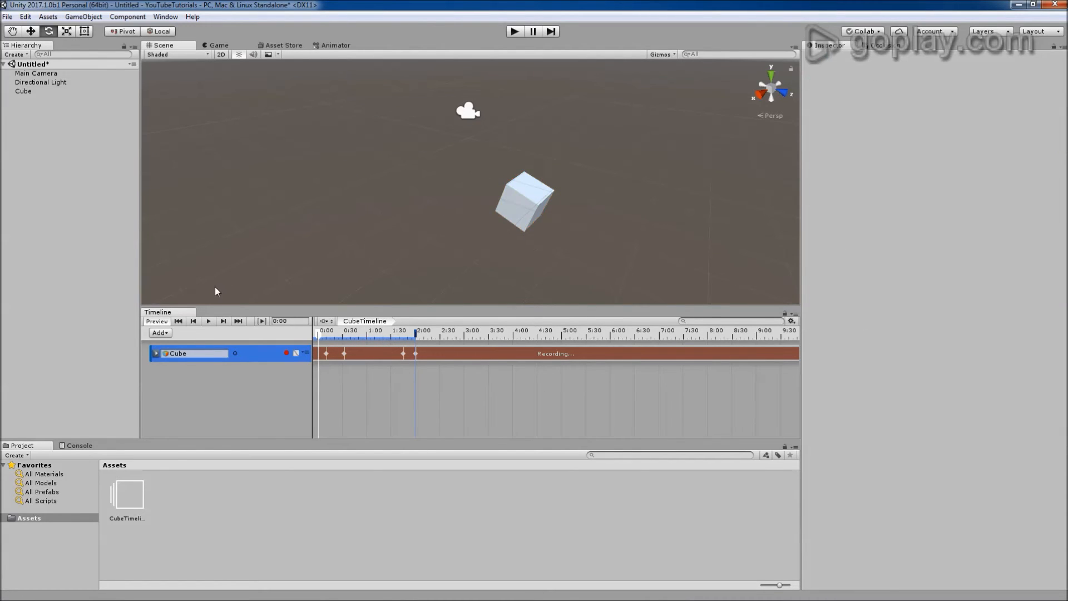
pyautogui.click(208, 320)
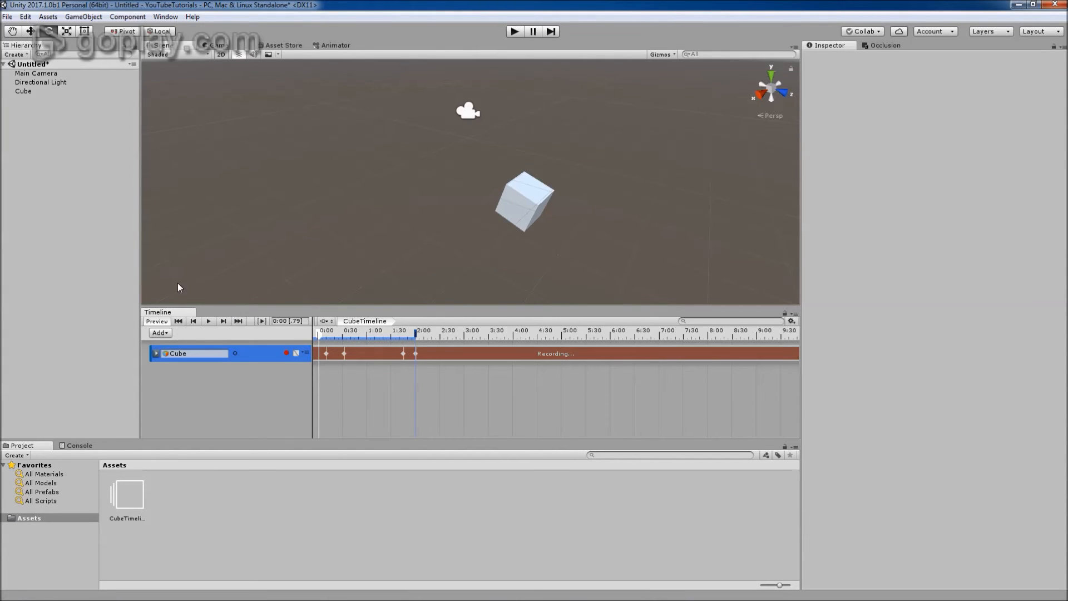
# Step: Set the Cube's Playable Director Wrap Mode to Loop and play the preview
pyautogui.click(22, 90)
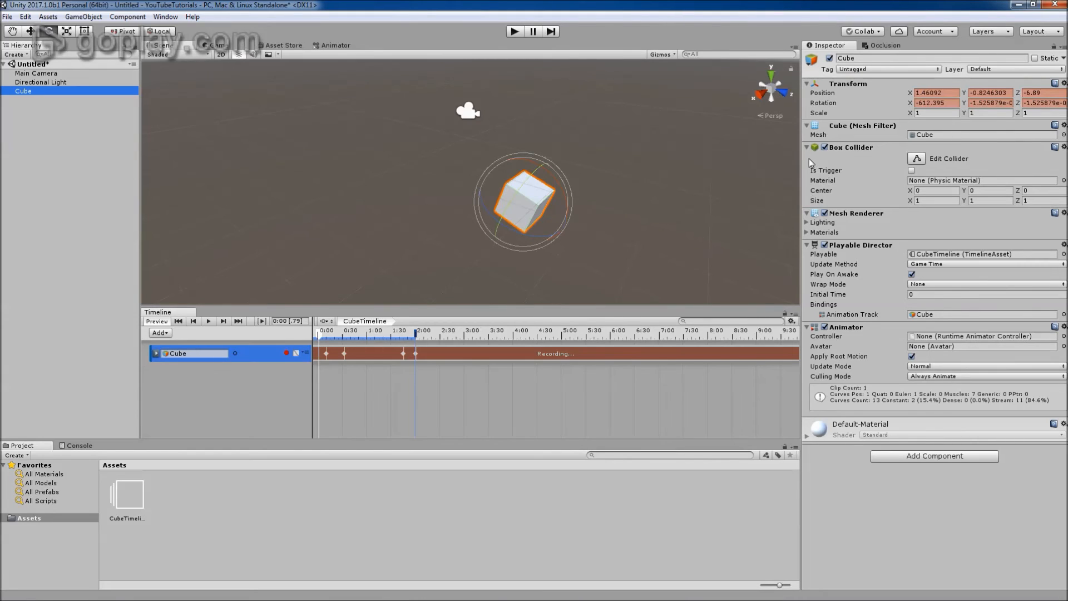
pyautogui.moveTo(833, 261)
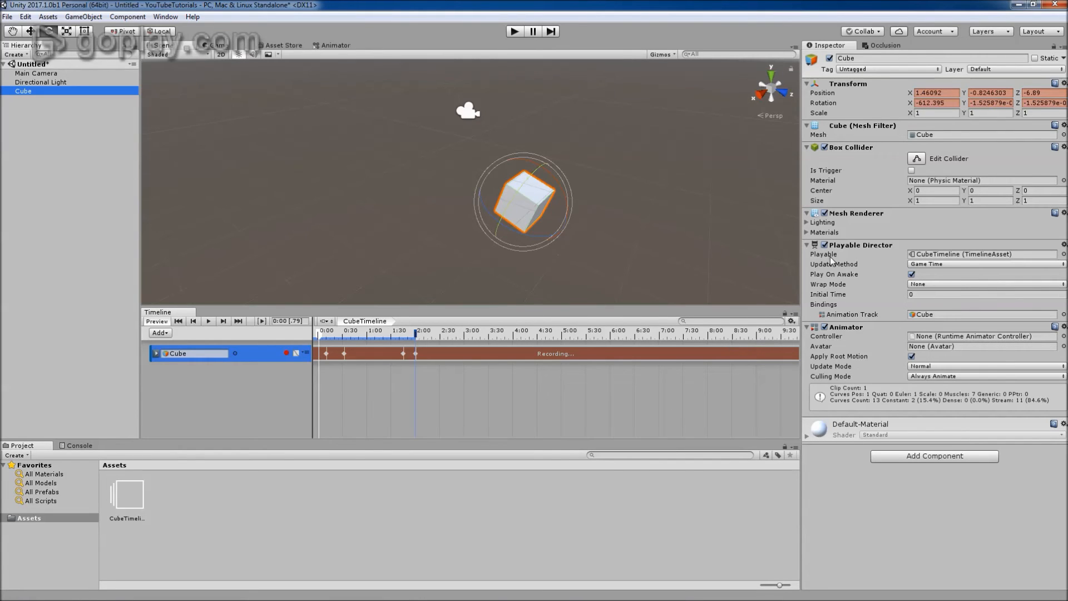
pyautogui.moveTo(940, 268)
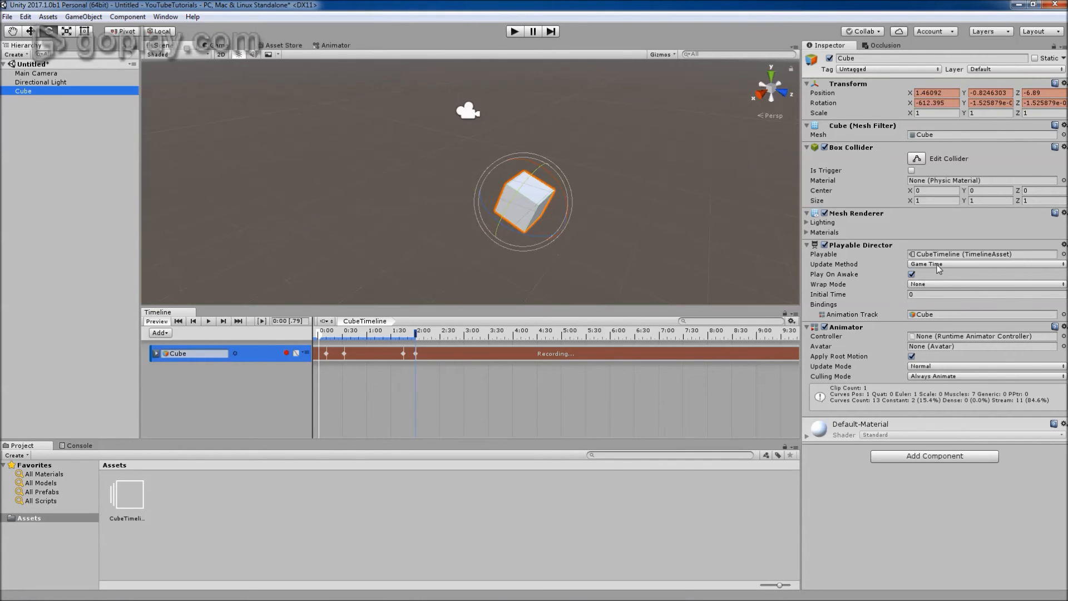
pyautogui.click(985, 284)
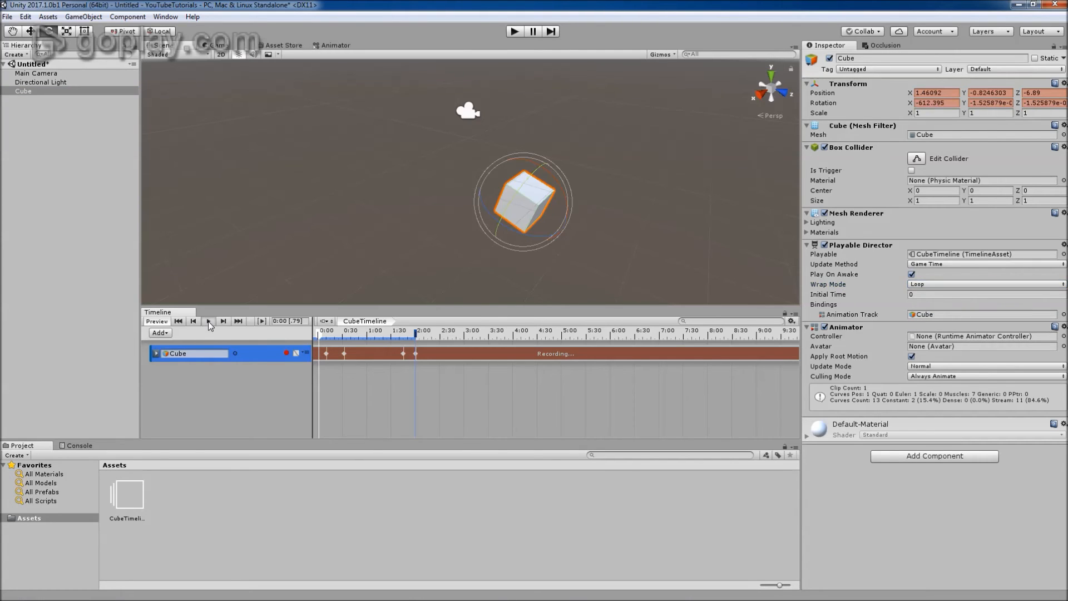
pyautogui.click(208, 321)
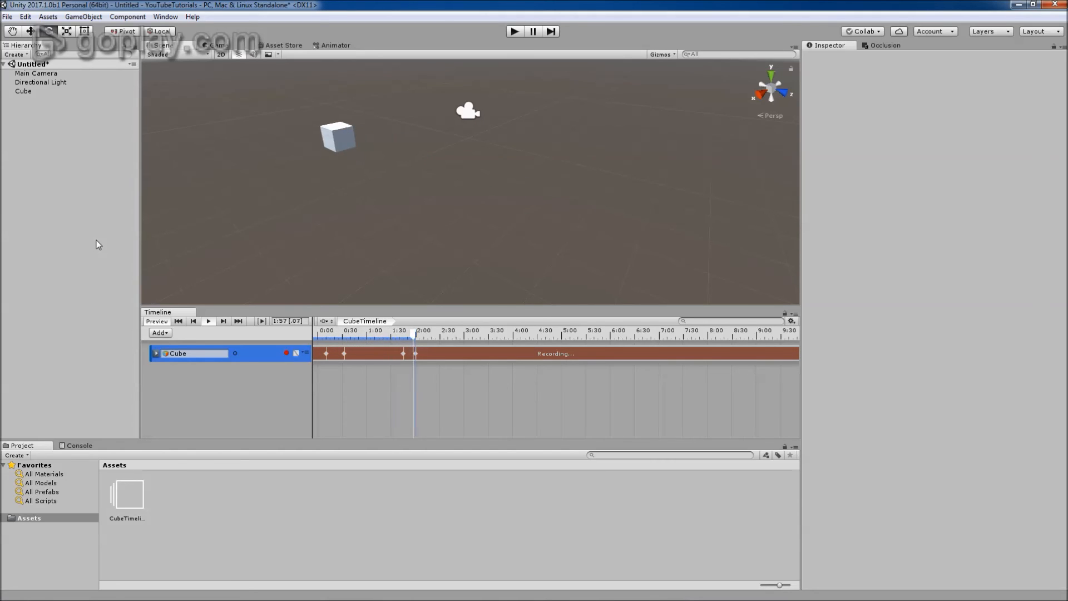
pyautogui.click(178, 321)
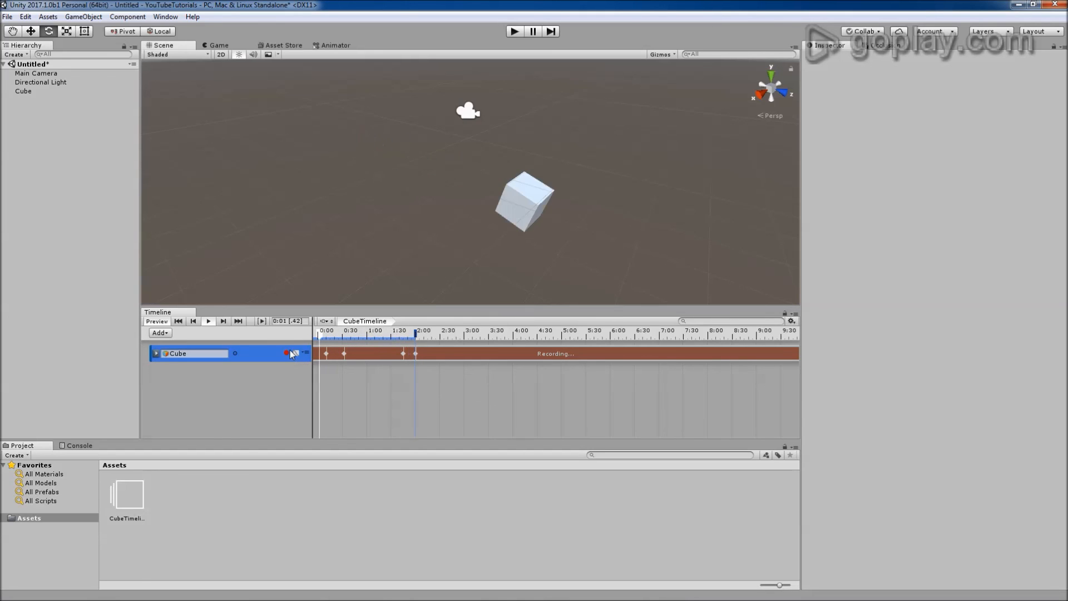
# Step: Turn off recording on the Cube track and scrub the playhead to review the roll
pyautogui.click(208, 321)
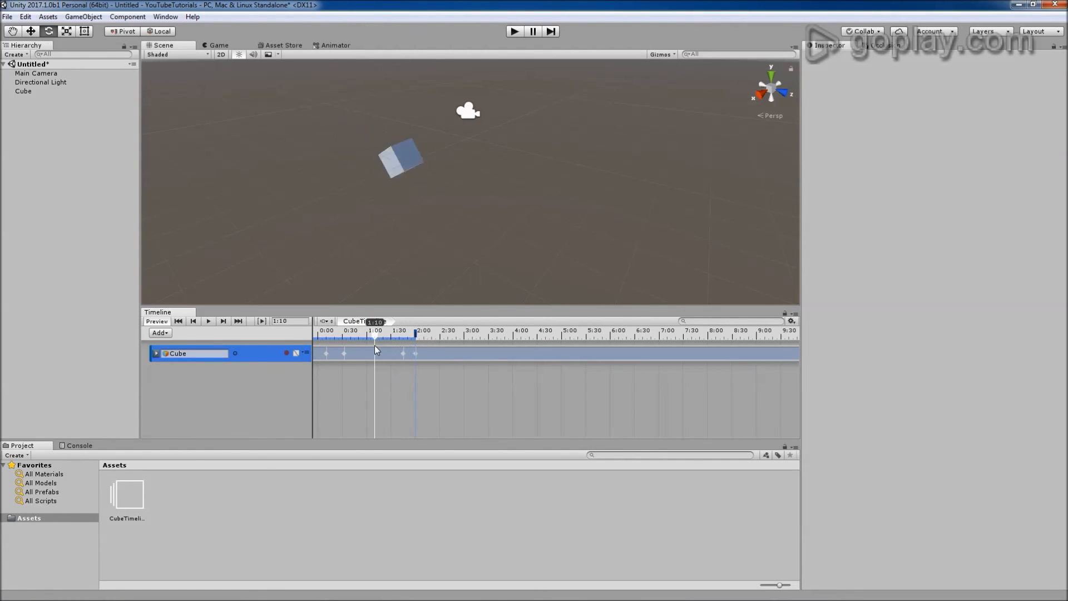
pyautogui.moveTo(375, 338); pyautogui.dragTo(363, 338)
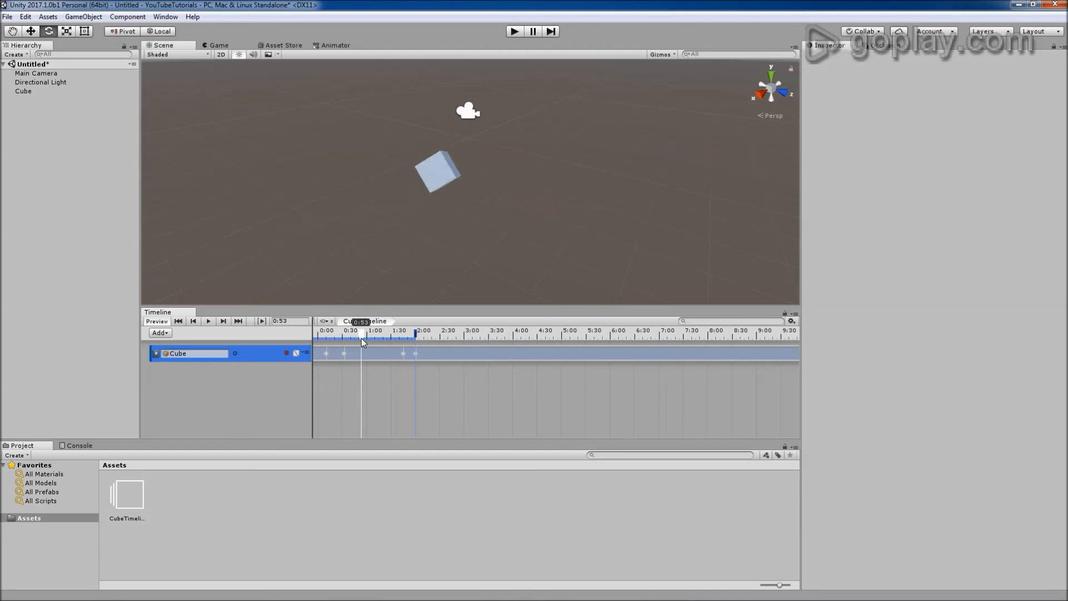